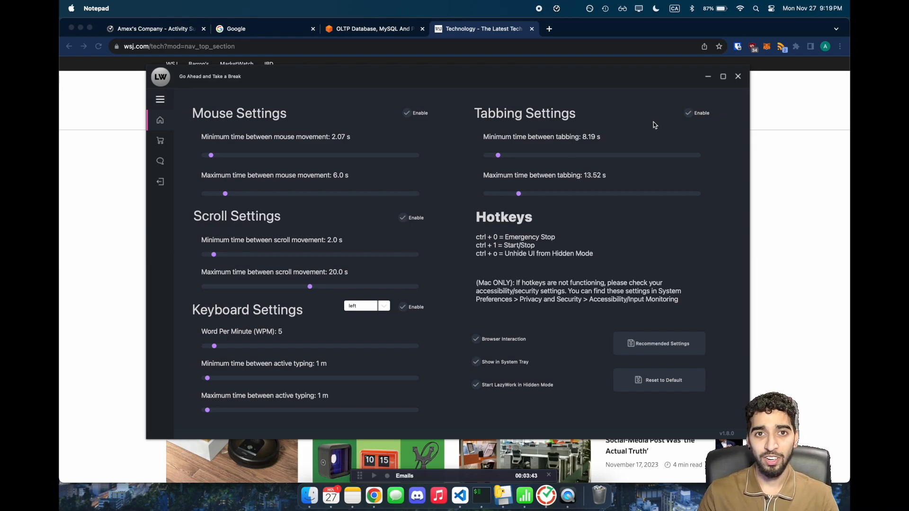
{"action": "mouse_move", "coordinate": [405, 206]}
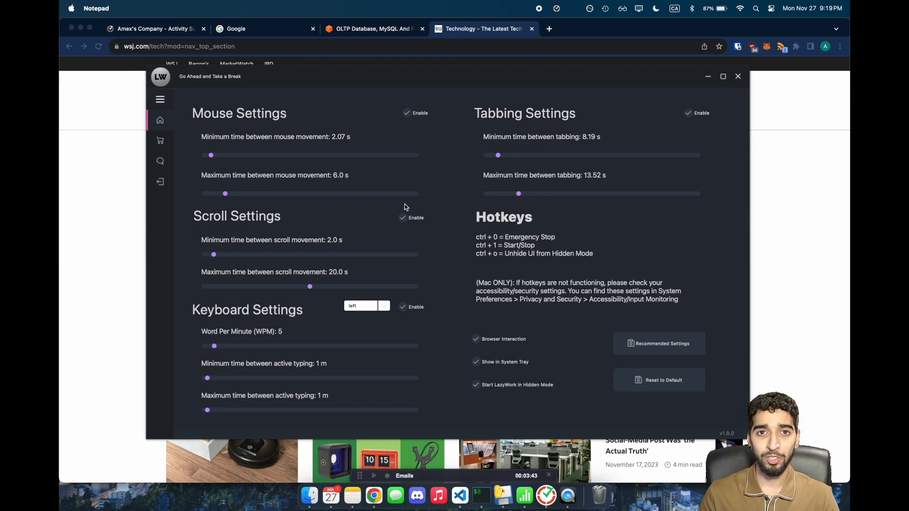
{"action": "mouse_move", "coordinate": [213, 197]}
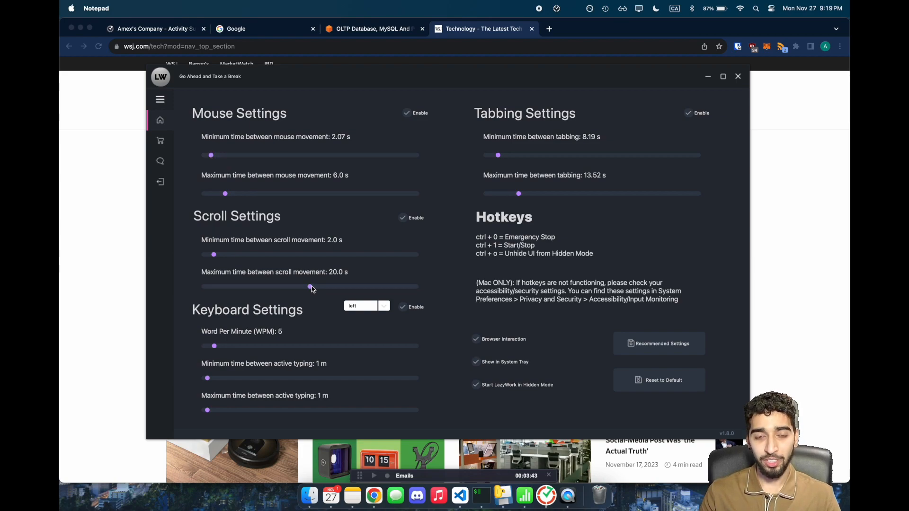
- Drag the sliders to a 4.91 s scroll minimum, 8.9 s tabbing minimum and 20.14 s tabbing maximum
{"action": "left_click_drag", "start_coordinate": [213, 254], "coordinate": [233, 253]}
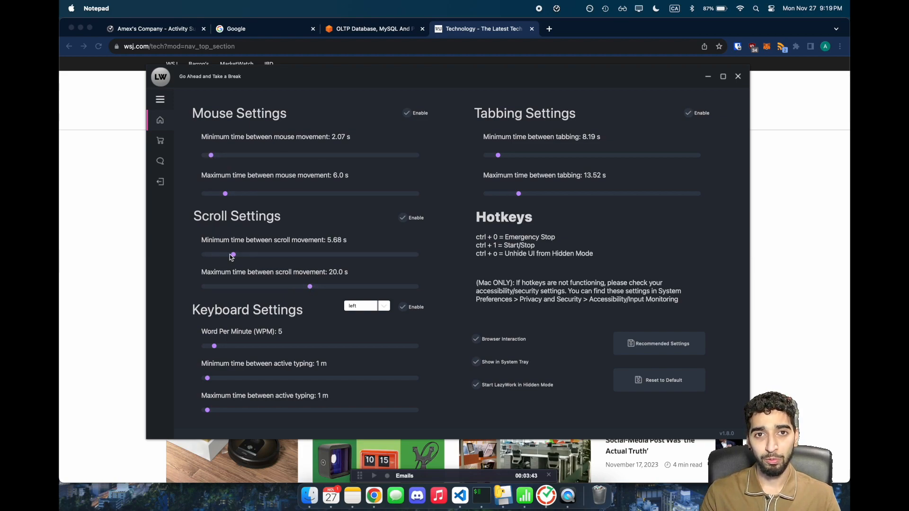
{"action": "left_click_drag", "start_coordinate": [233, 255], "coordinate": [229, 255]}
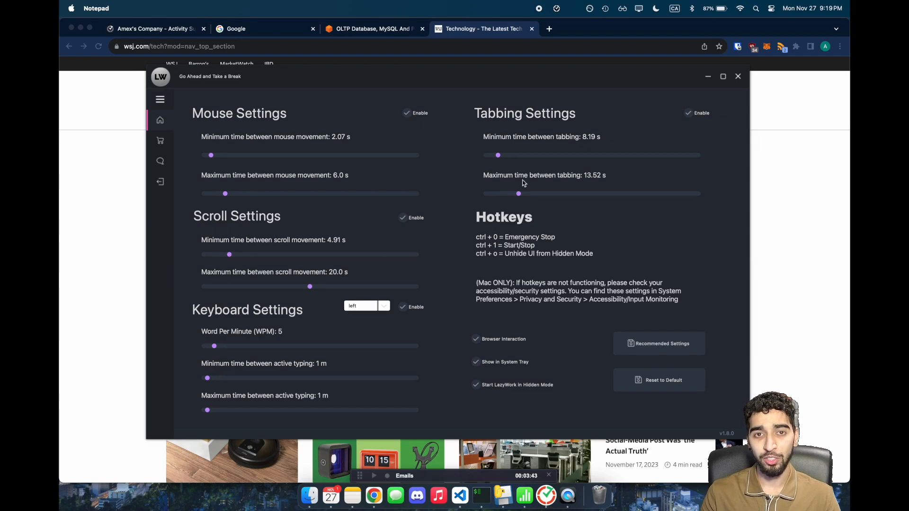
{"action": "left_click_drag", "start_coordinate": [497, 154], "coordinate": [500, 154]}
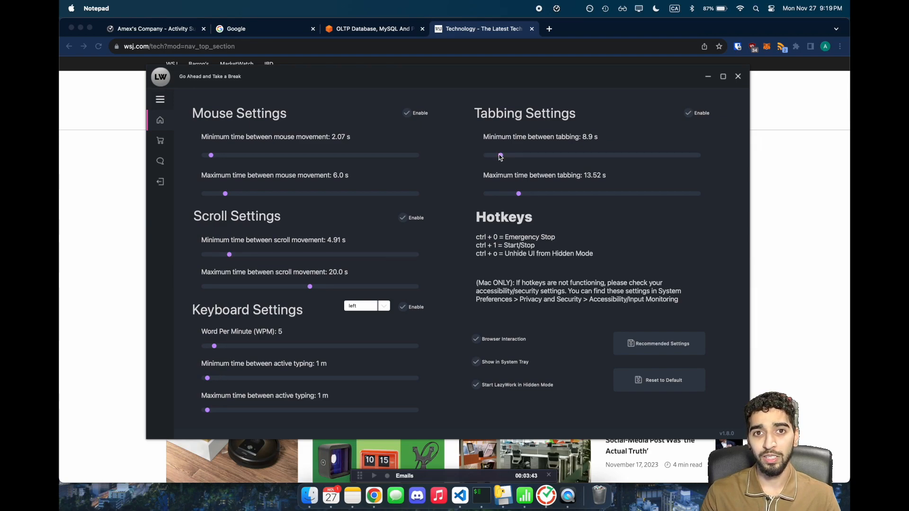
{"action": "left_click_drag", "start_coordinate": [518, 194], "coordinate": [540, 193]}
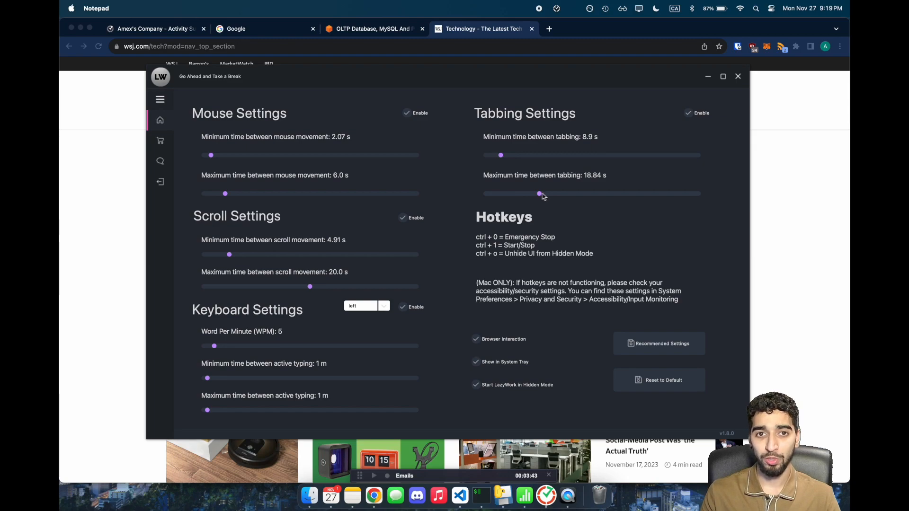
{"action": "left_click_drag", "start_coordinate": [539, 193], "coordinate": [544, 193]}
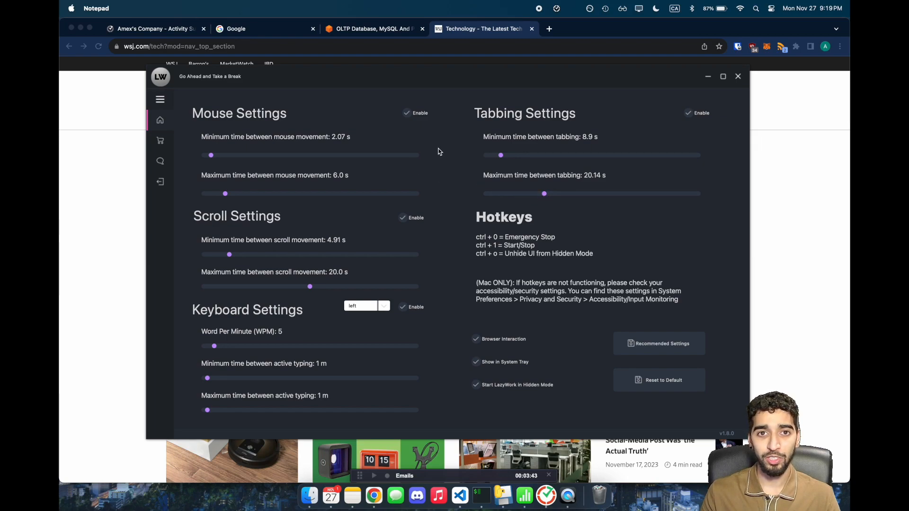
{"action": "mouse_move", "coordinate": [444, 149]}
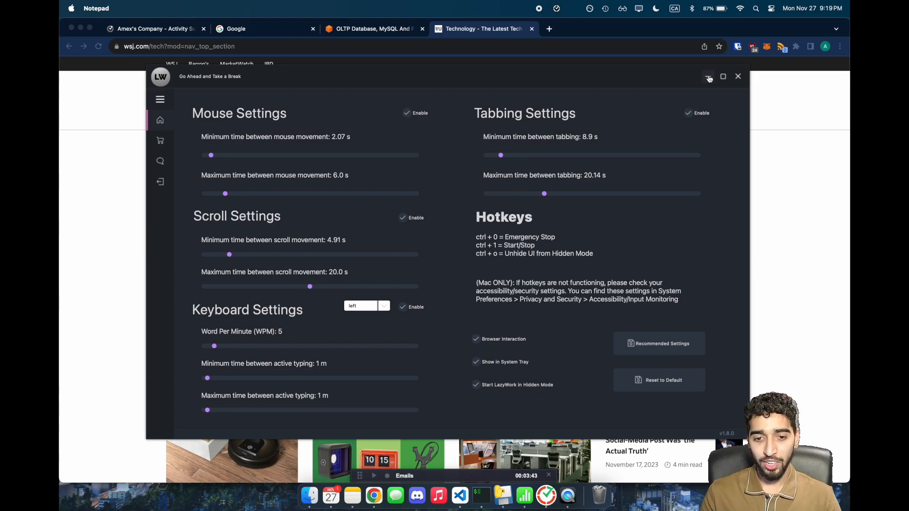
{"action": "mouse_move", "coordinate": [708, 76]}
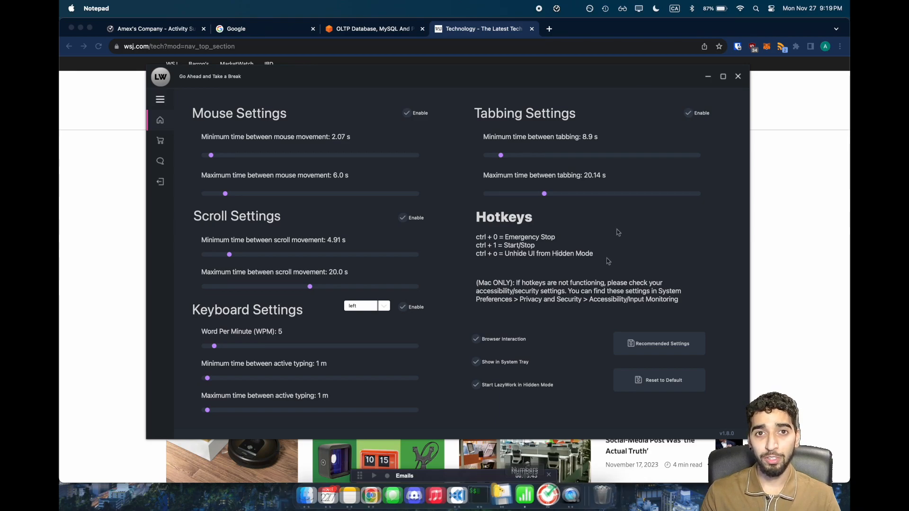
{"action": "mouse_move", "coordinate": [708, 76]}
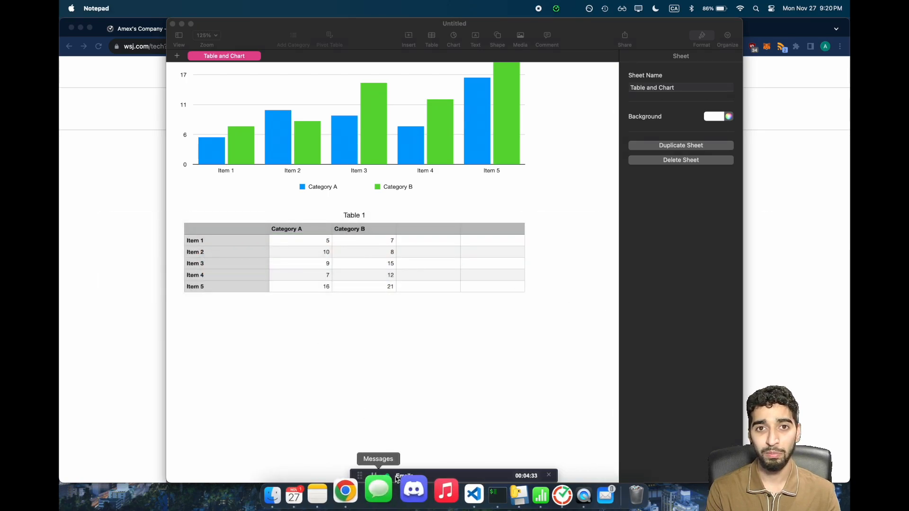
- Bring Chrome forward, glance at the Amazon Aurora page, and return to the WSJ Technology page
{"action": "left_click", "coordinate": [345, 492]}
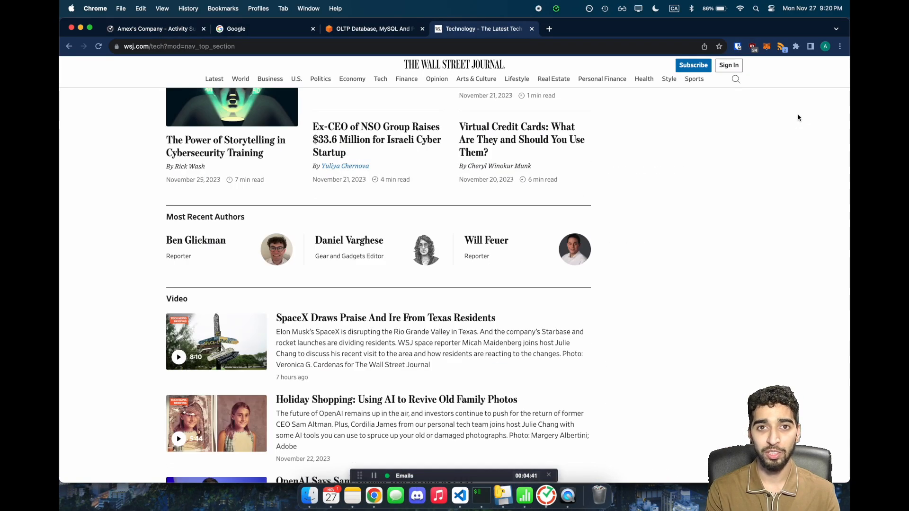
{"action": "left_click", "coordinate": [373, 28]}
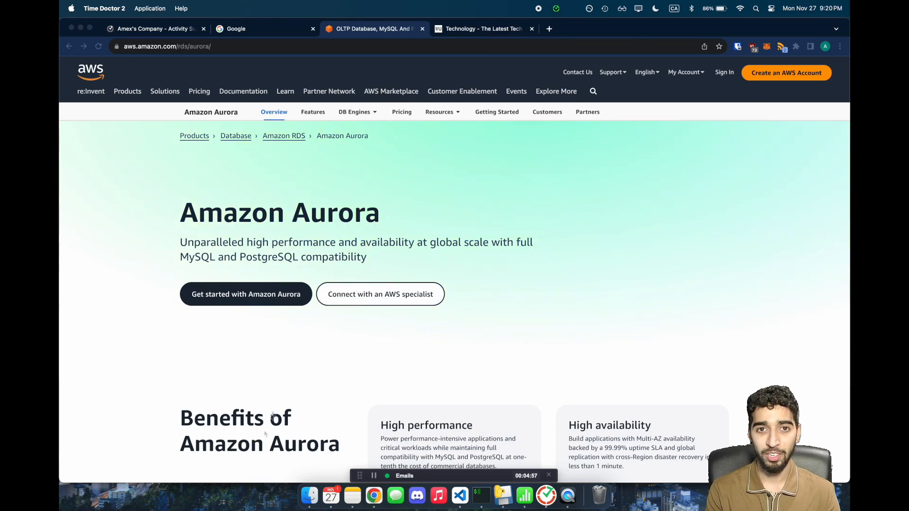
{"action": "scroll", "scroll_direction": "down", "scroll_amount": 3}
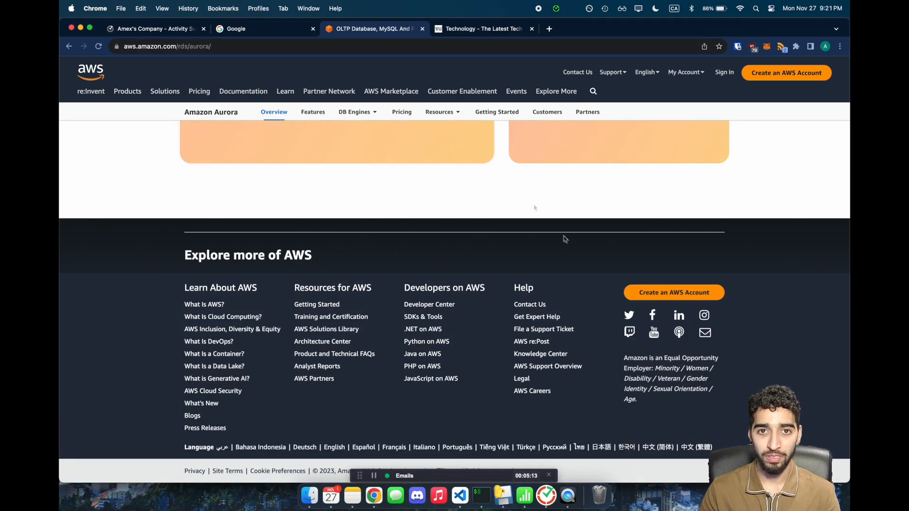
{"action": "left_click", "coordinate": [483, 28]}
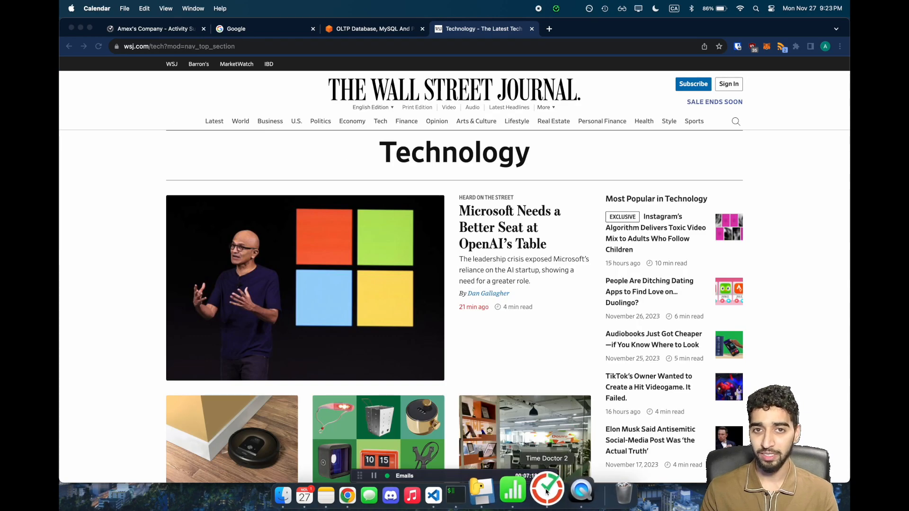
{"action": "left_click", "coordinate": [547, 489]}
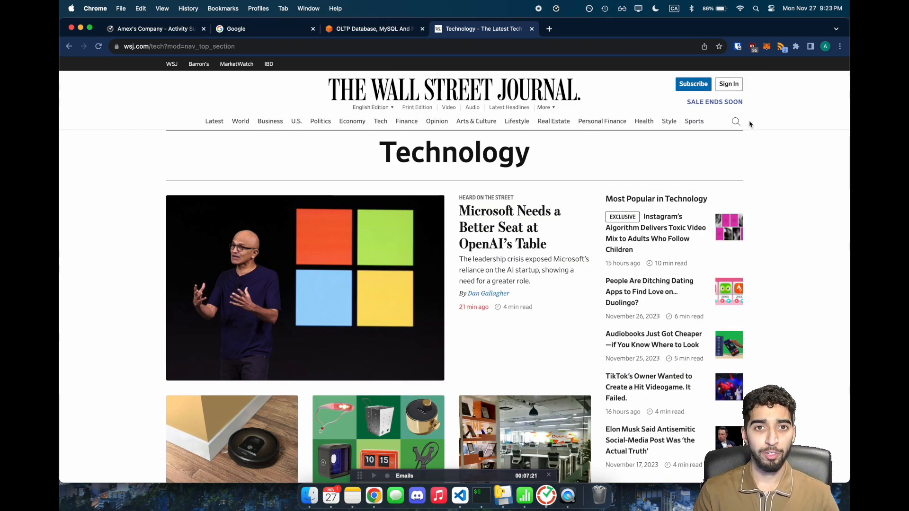
- Review the user's productive apps breakdown, expanding the QuickTime Player entry, then close the panel
{"action": "left_click", "coordinate": [152, 29]}
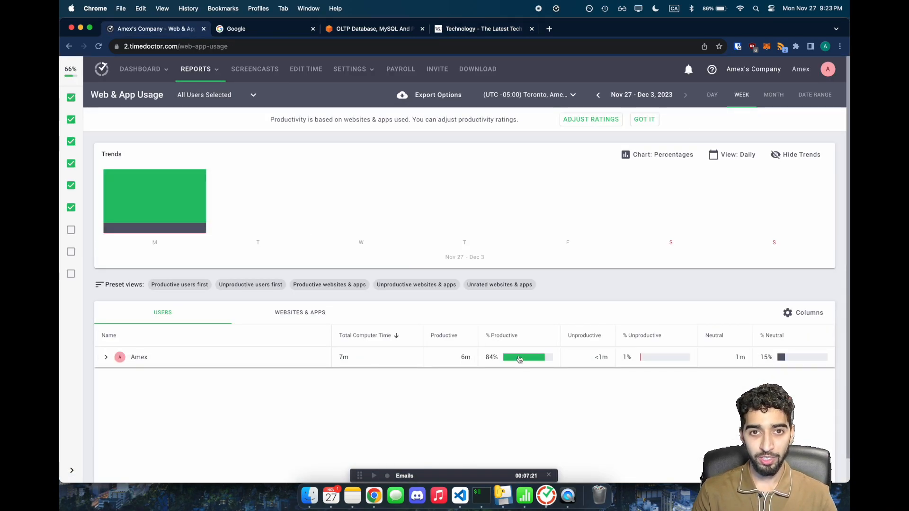
{"action": "left_click", "coordinate": [139, 357]}
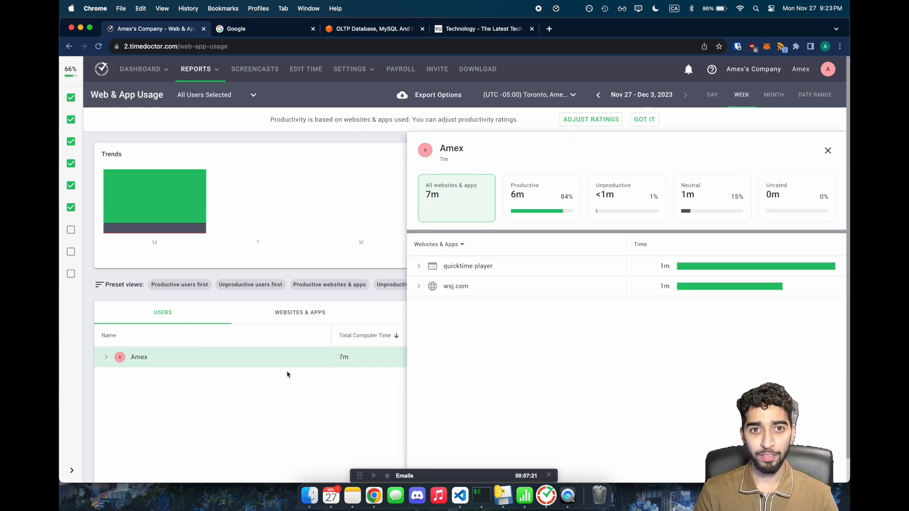
{"action": "mouse_move", "coordinate": [527, 197]}
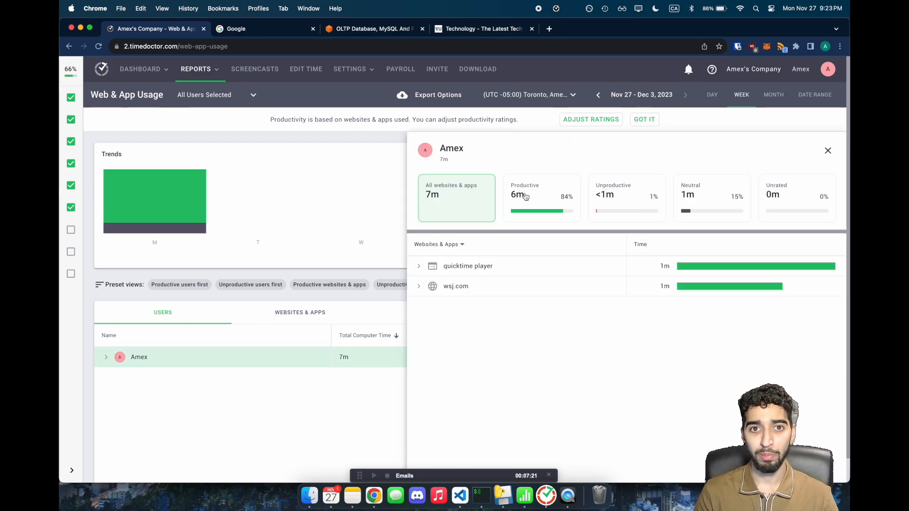
{"action": "left_click", "coordinate": [541, 197]}
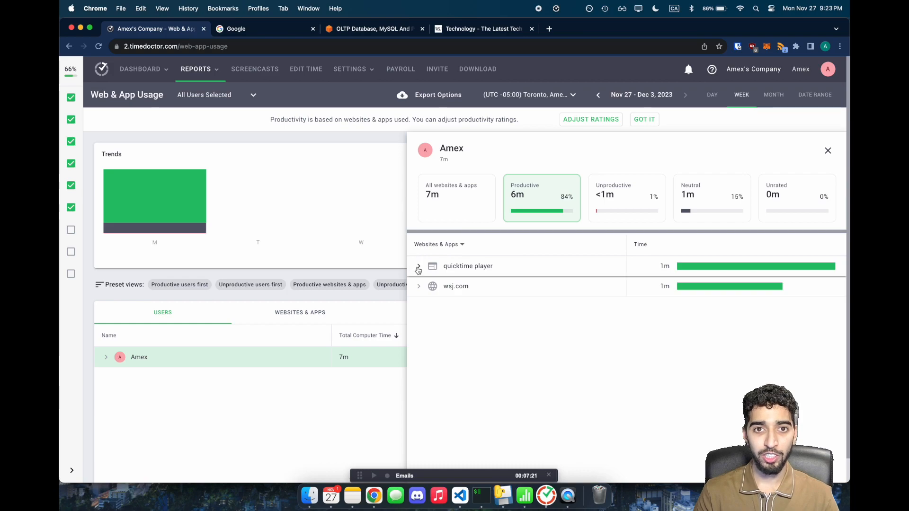
{"action": "left_click", "coordinate": [438, 245]}
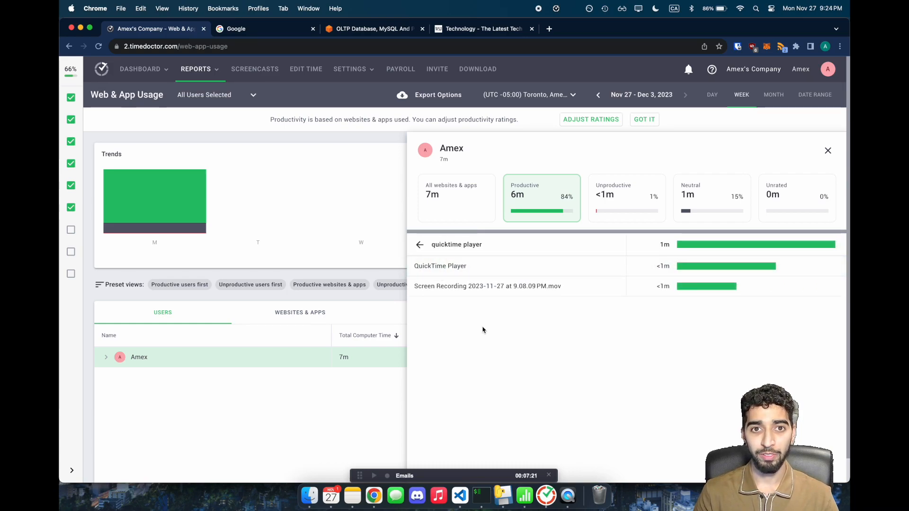
{"action": "left_click", "coordinate": [419, 245]}
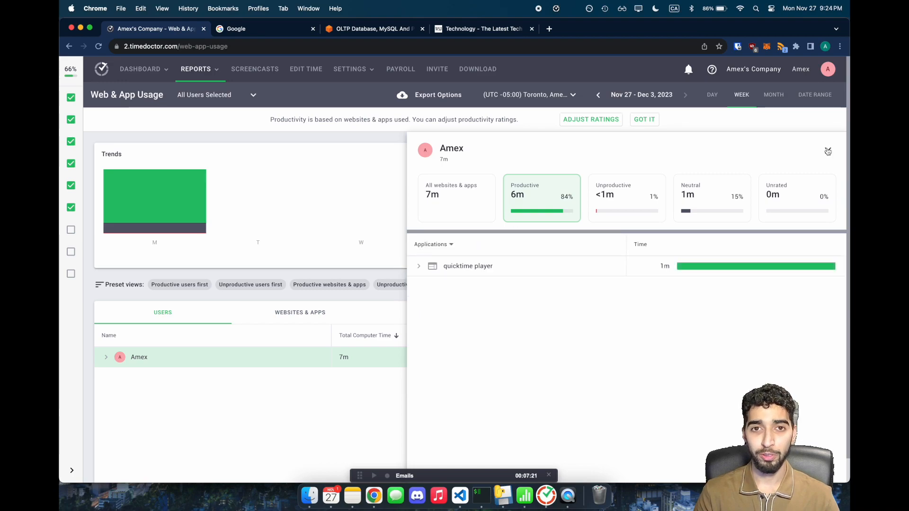
{"action": "left_click", "coordinate": [828, 150]}
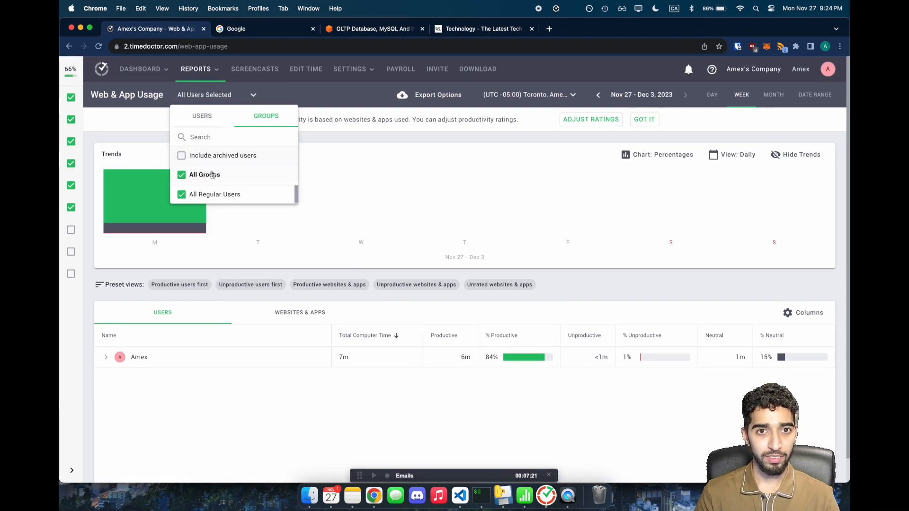
- Visit the Custom Export report and its user selector, then switch to the user's dashboard
{"action": "left_click", "coordinate": [195, 68]}
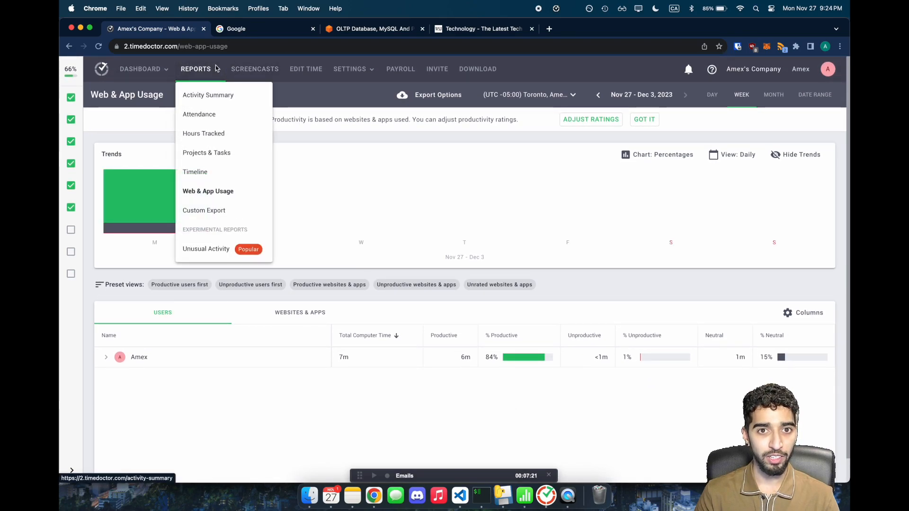
{"action": "mouse_move", "coordinate": [227, 136]}
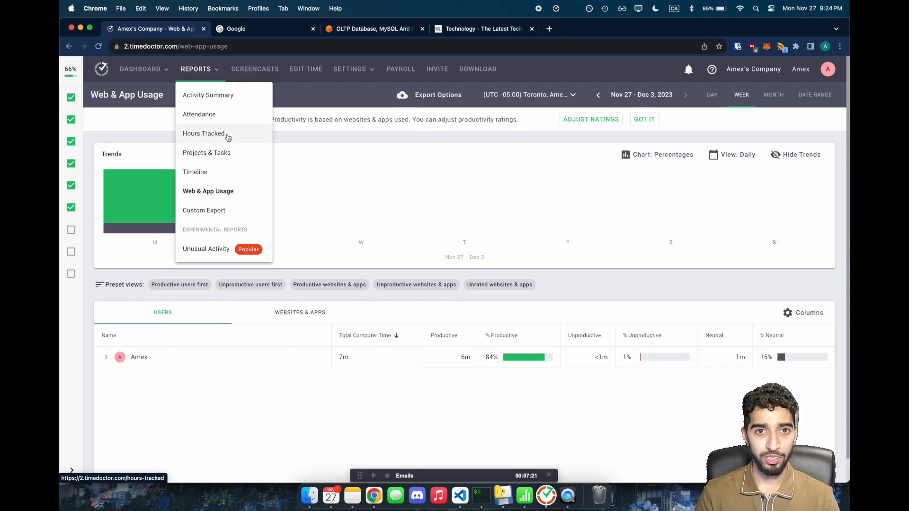
{"action": "left_click", "coordinate": [204, 210]}
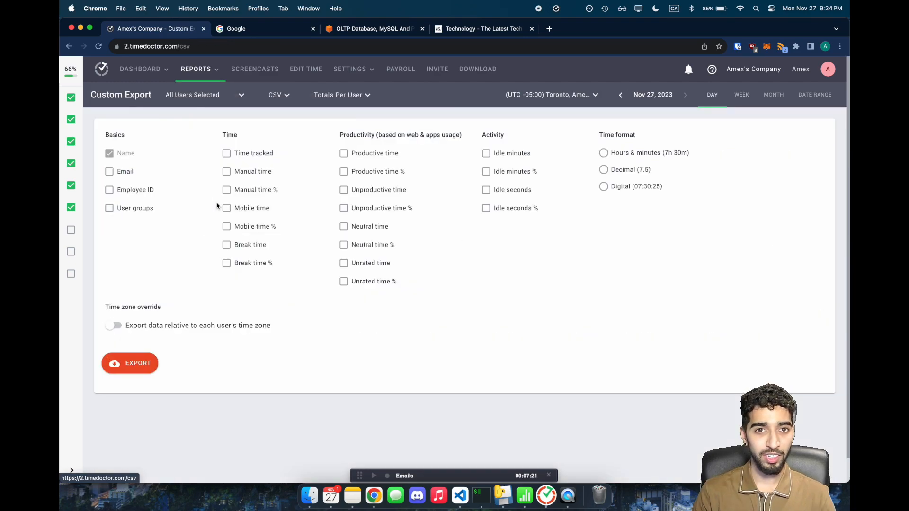
{"action": "left_click", "coordinate": [199, 95]}
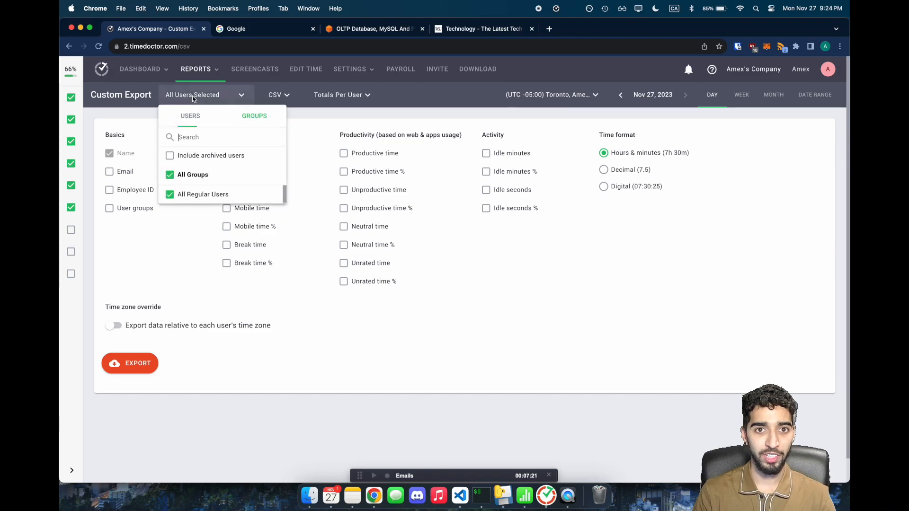
{"action": "left_click", "coordinate": [196, 68]}
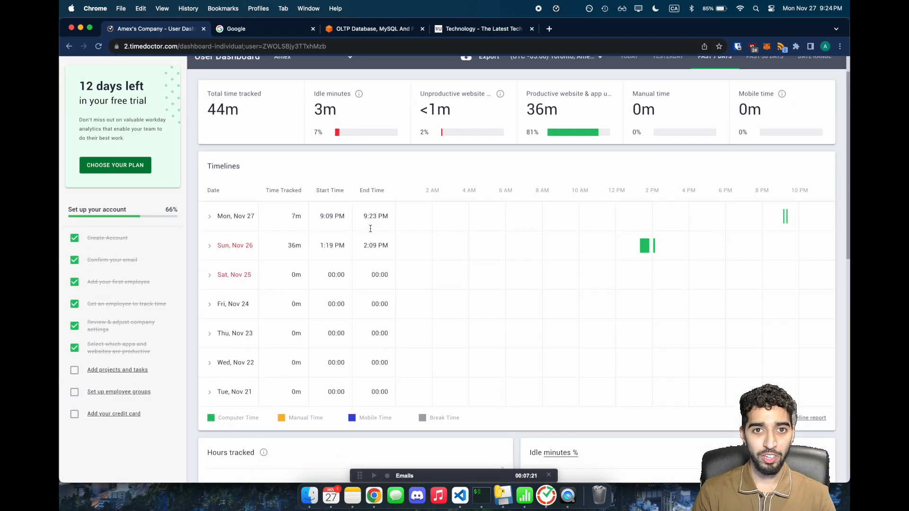
- Browse the 7-day dashboard (44m tracked) and send a linked report to a new tab
{"action": "scroll", "scroll_direction": "down", "scroll_amount": 3}
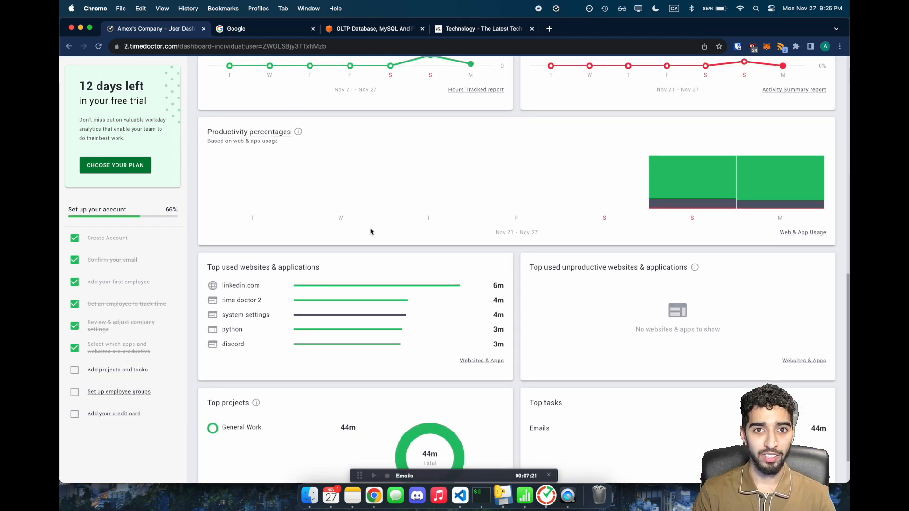
{"action": "scroll", "scroll_direction": "down", "scroll_amount": 3}
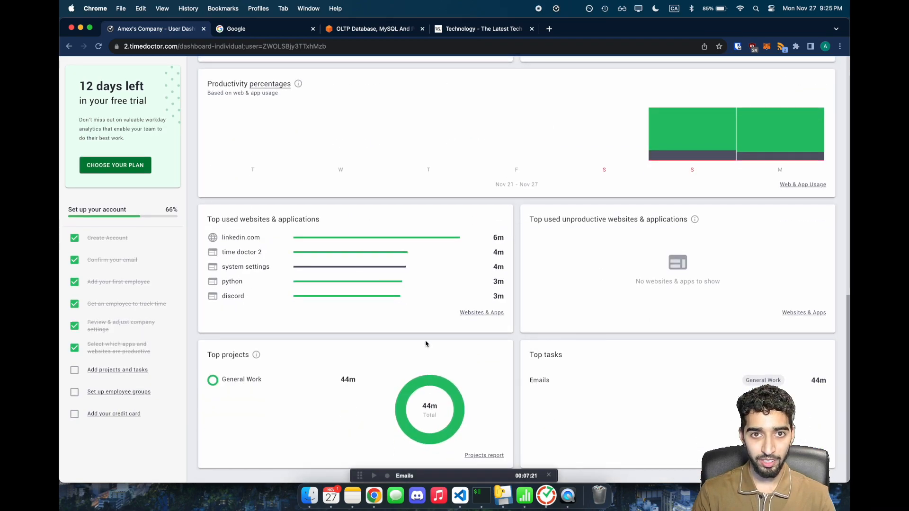
{"action": "right_click", "coordinate": [478, 313]}
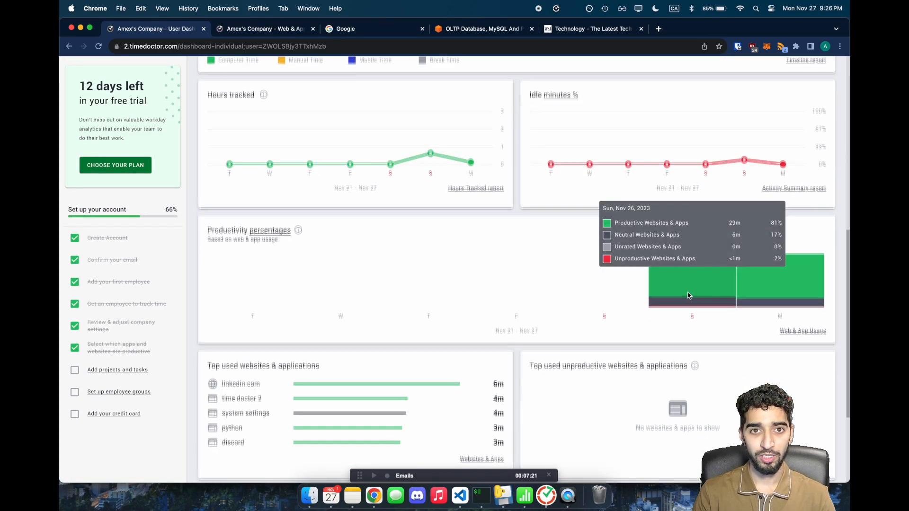
{"action": "scroll", "scroll_direction": "down", "scroll_amount": 3}
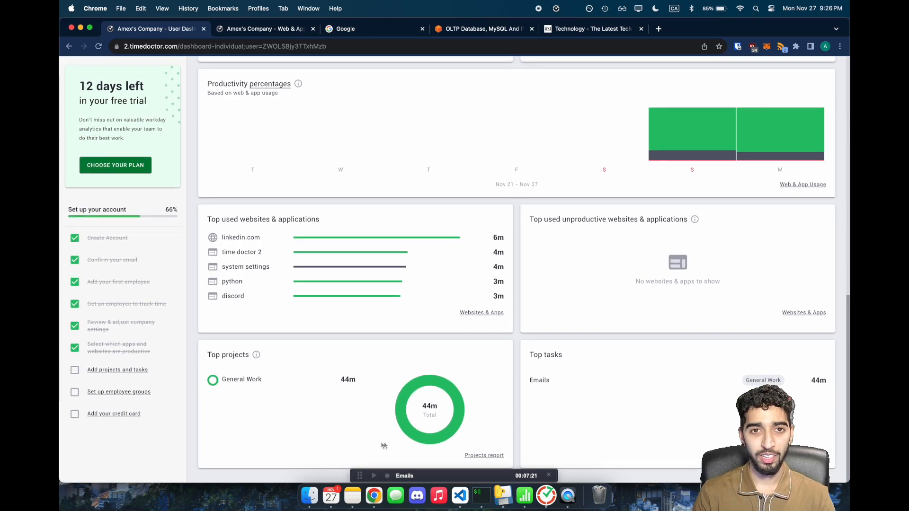
{"action": "scroll", "scroll_direction": "up", "scroll_amount": 3}
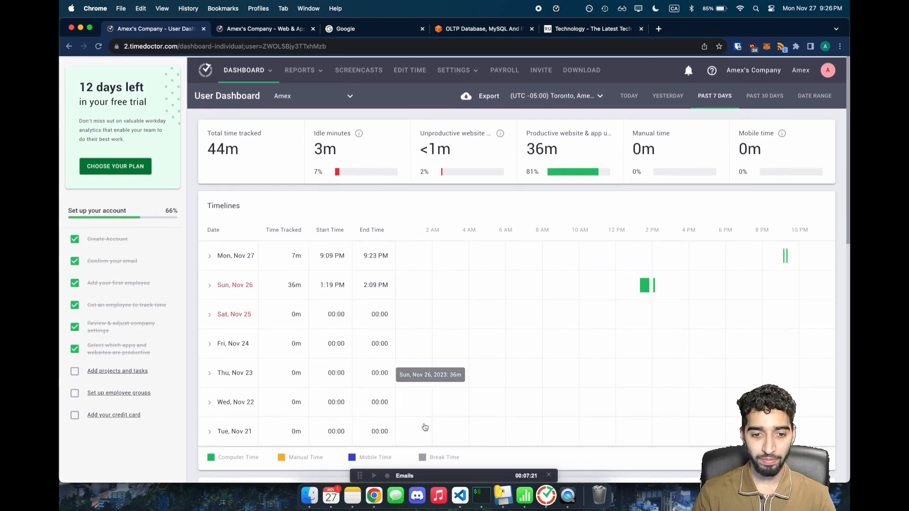
- View the Nov 26 1:38 PM screencast full size twice from the Screencasts page
{"action": "left_click", "coordinate": [358, 70]}
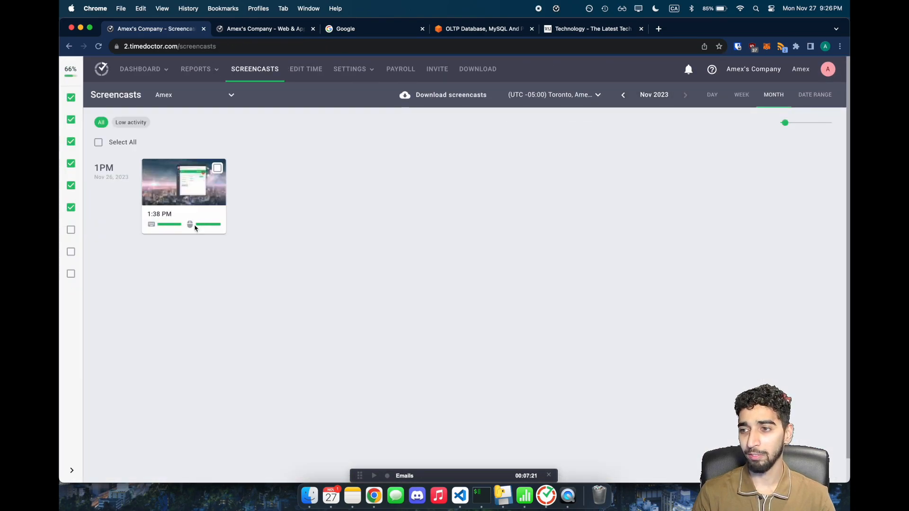
{"action": "left_click", "coordinate": [183, 180]}
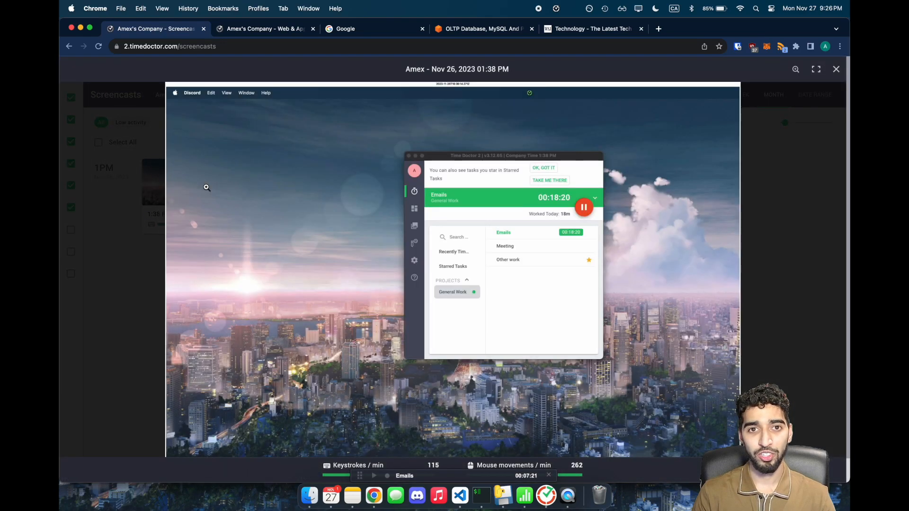
{"action": "mouse_move", "coordinate": [391, 320]}
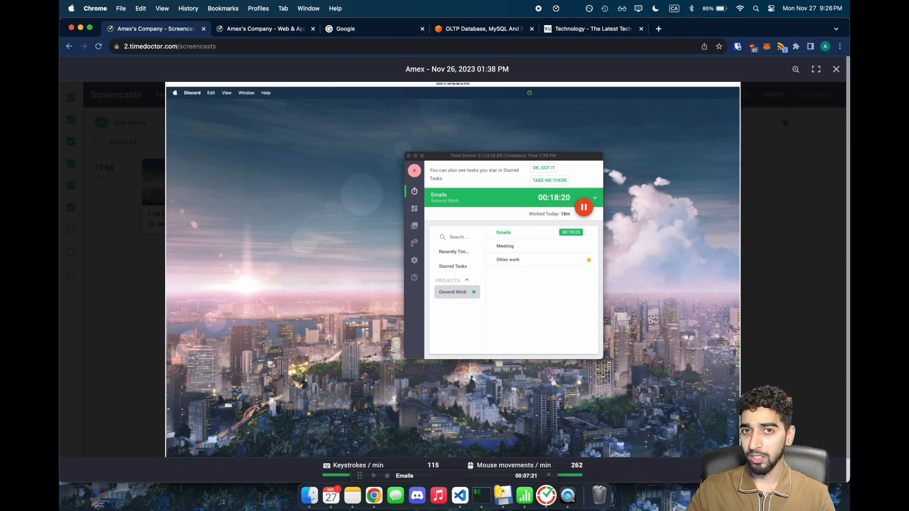
{"action": "left_click", "coordinate": [835, 69]}
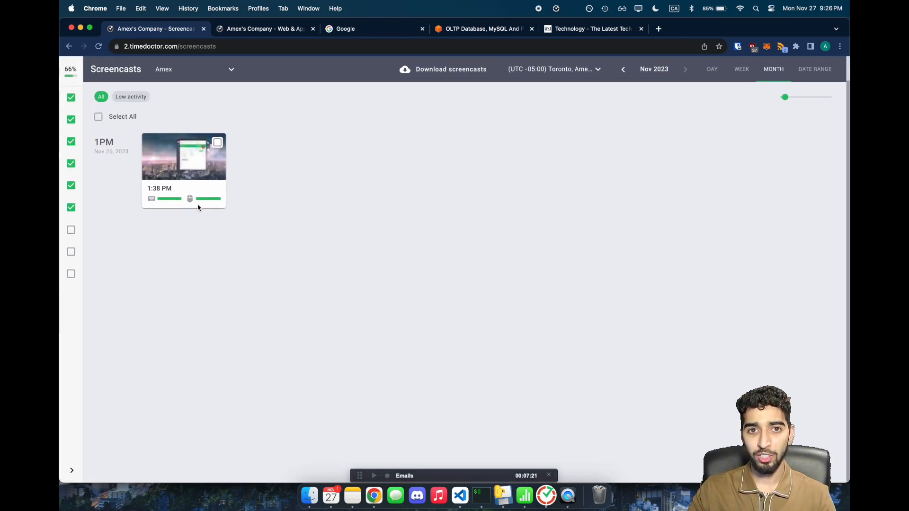
{"action": "mouse_move", "coordinate": [489, 435]}
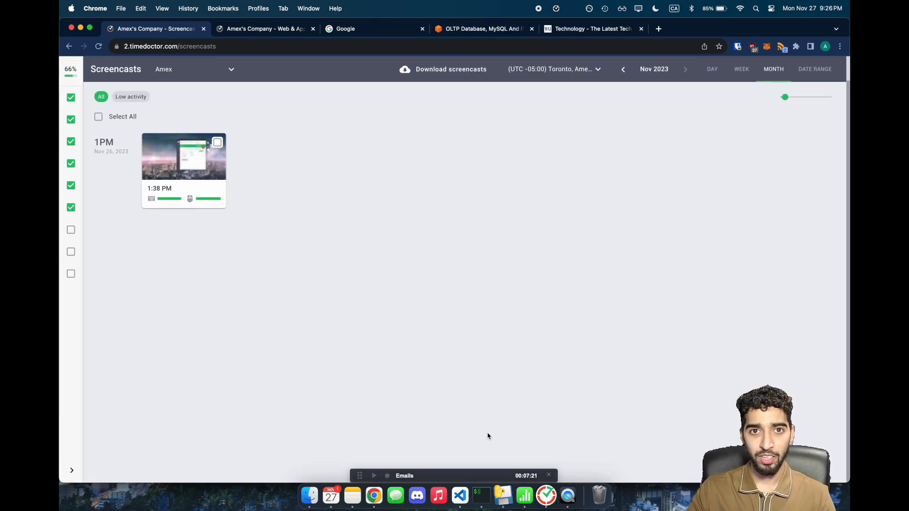
{"action": "left_click", "coordinate": [184, 157]}
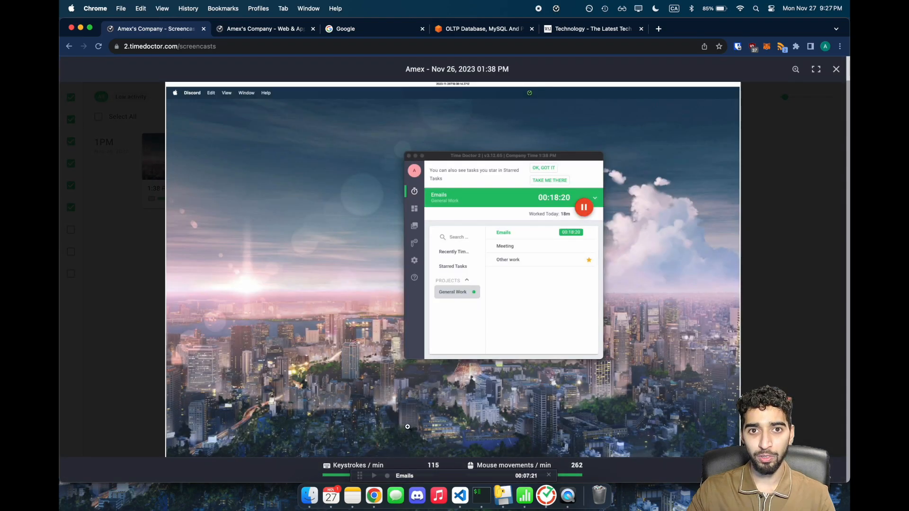
{"action": "left_click", "coordinate": [835, 69]}
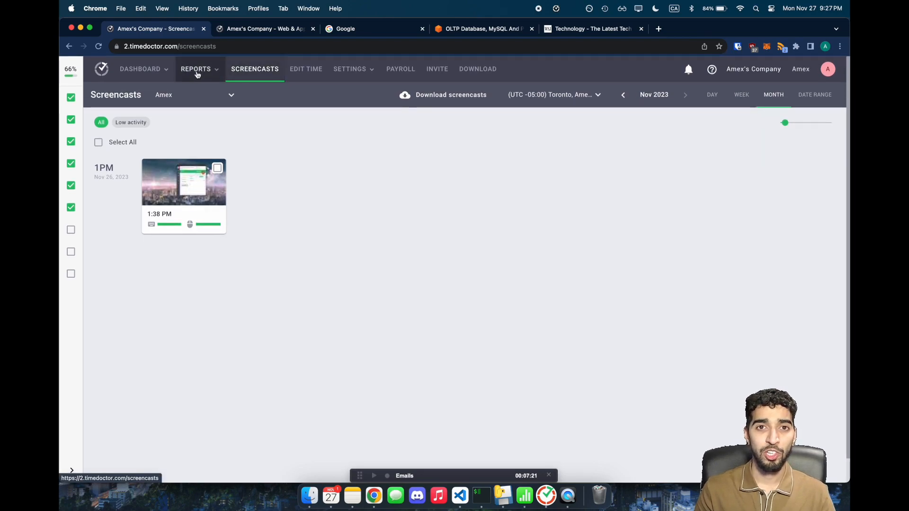
- Show the November 2023 Unusual Activity Report and the extra options for its empty unusual-time table
{"action": "left_click", "coordinate": [196, 68]}
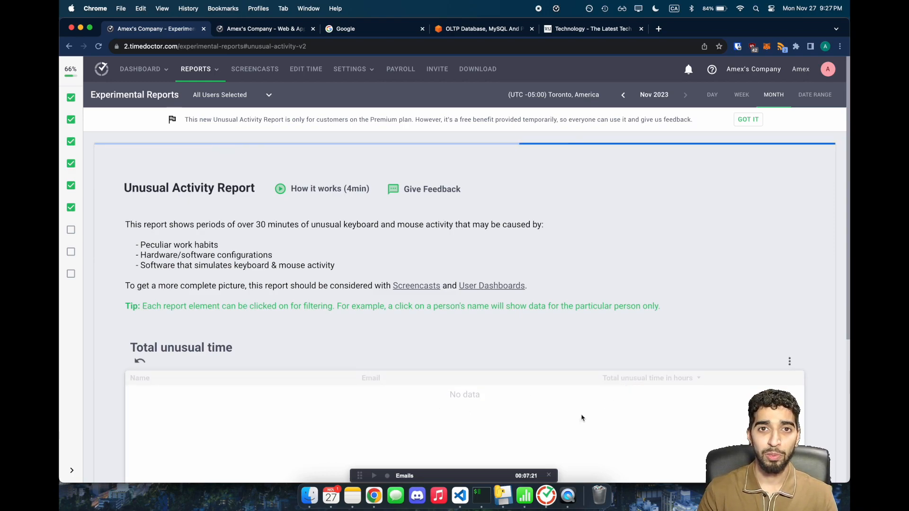
{"action": "mouse_move", "coordinate": [145, 365]}
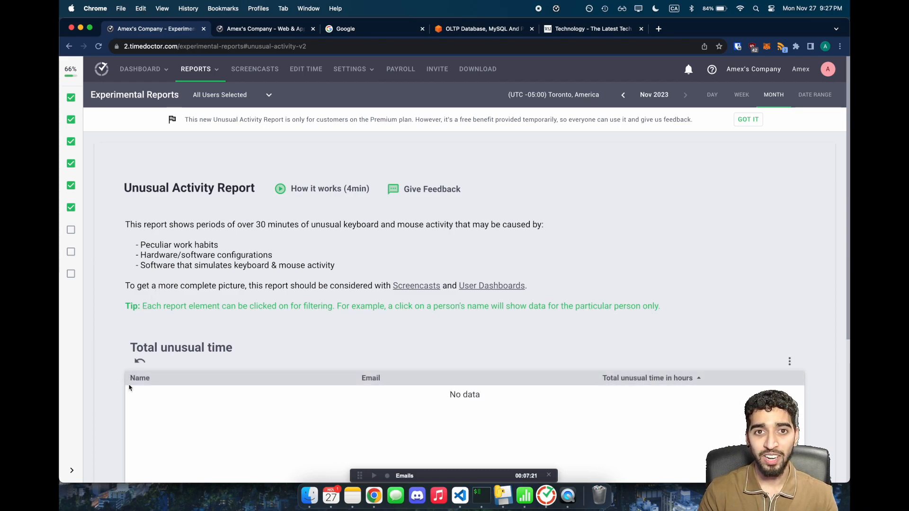
{"action": "mouse_move", "coordinate": [140, 361]}
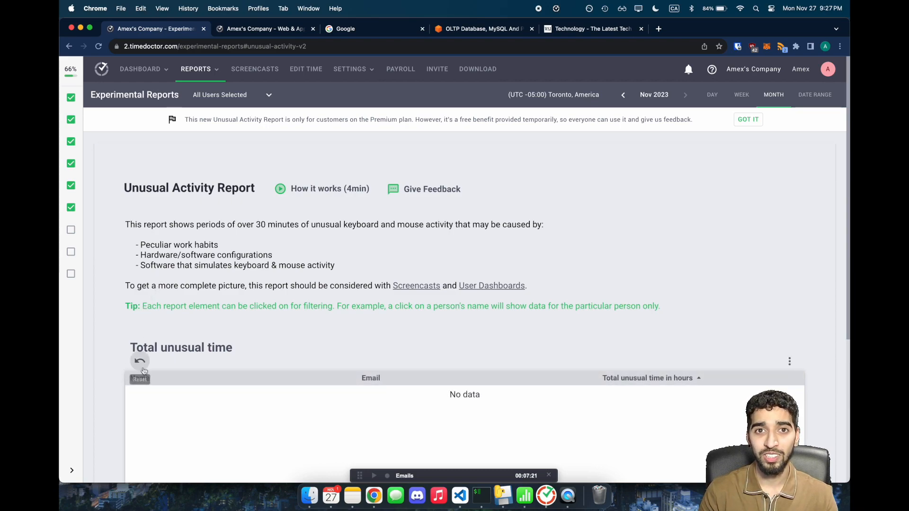
{"action": "mouse_move", "coordinate": [790, 362]}
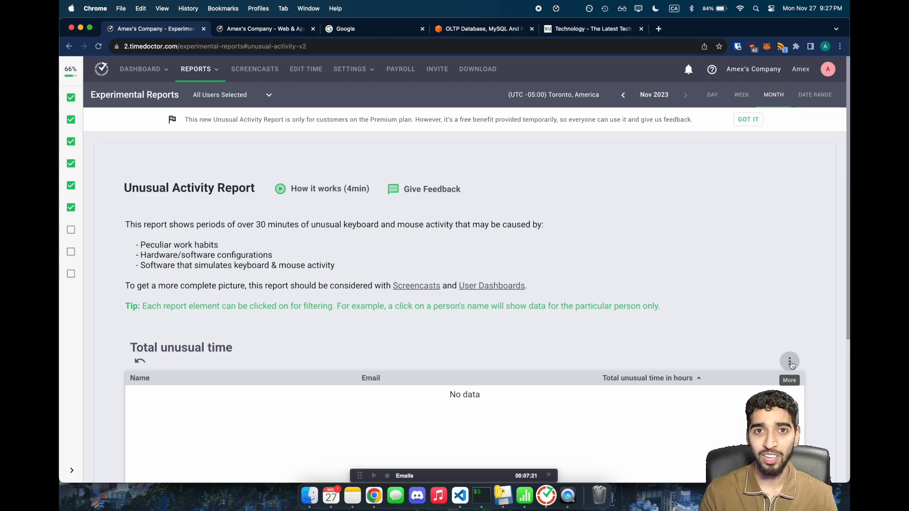
{"action": "left_click", "coordinate": [789, 361]}
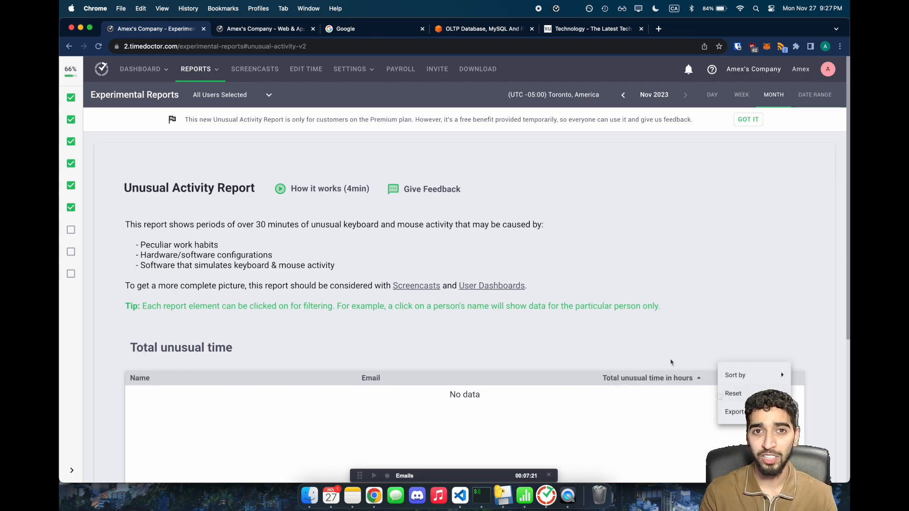